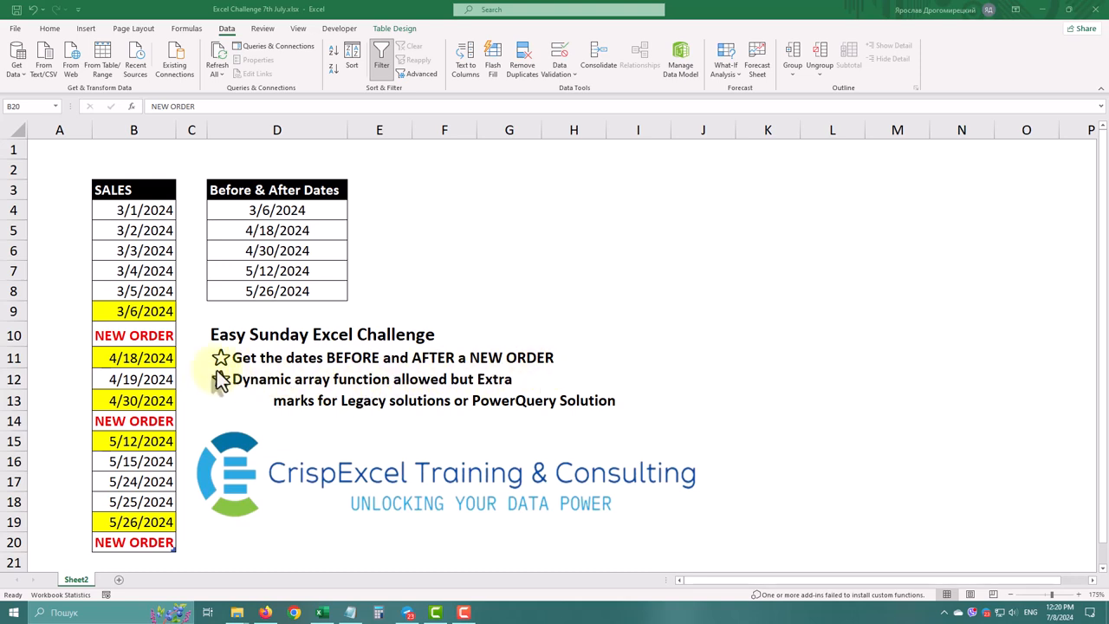
Load the SALES table into Power Query Editor as query Table1 via Data > From Table/Range
click(133, 337)
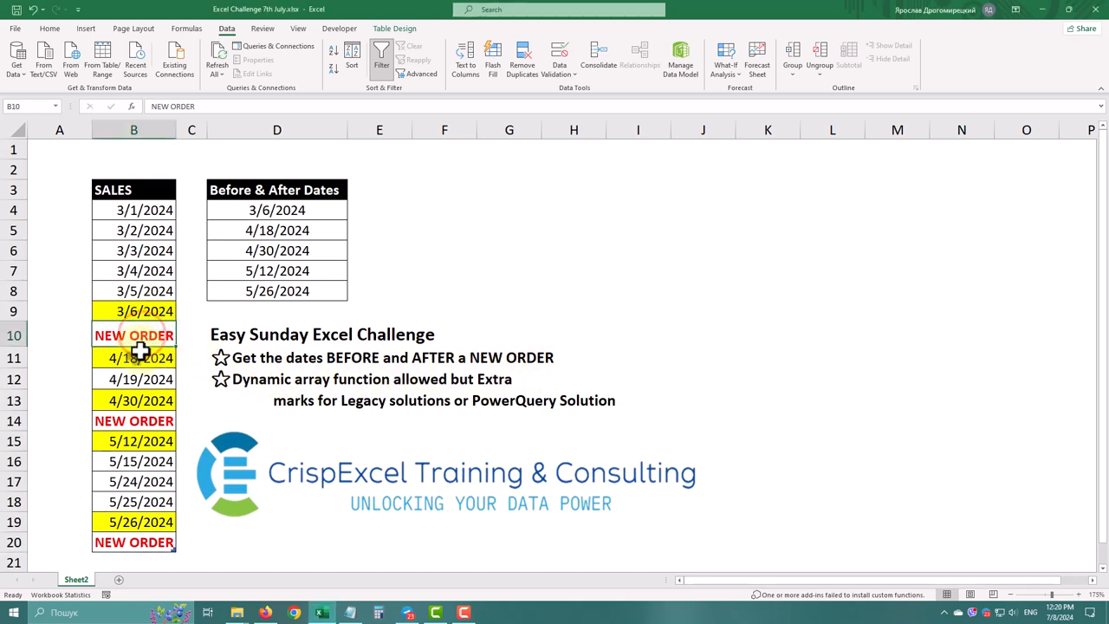
click(134, 421)
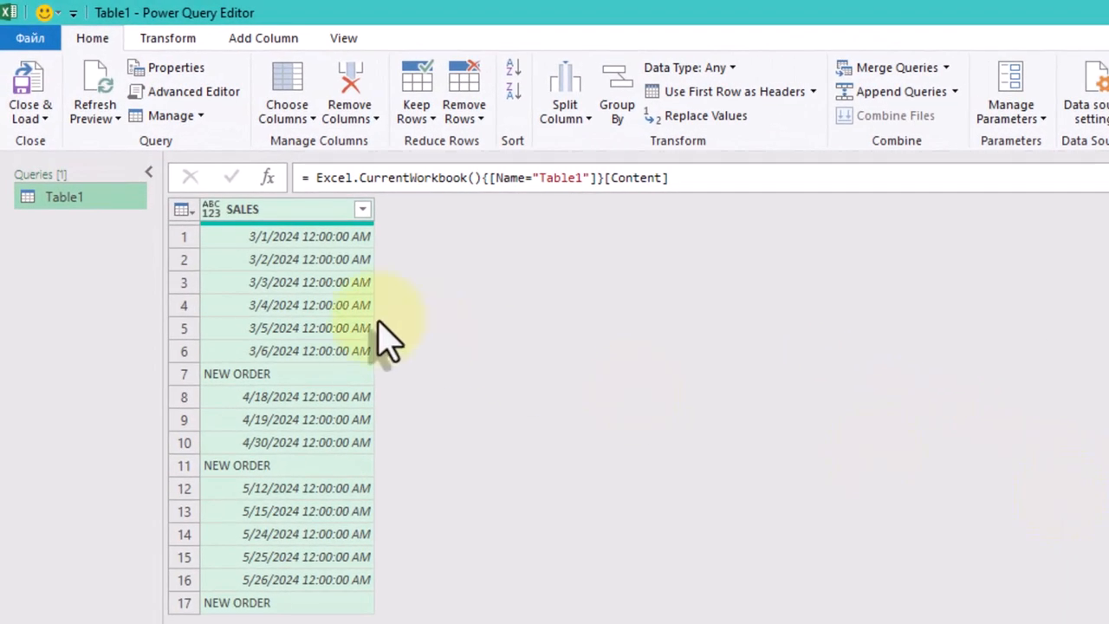
mouse_move(707, 177)
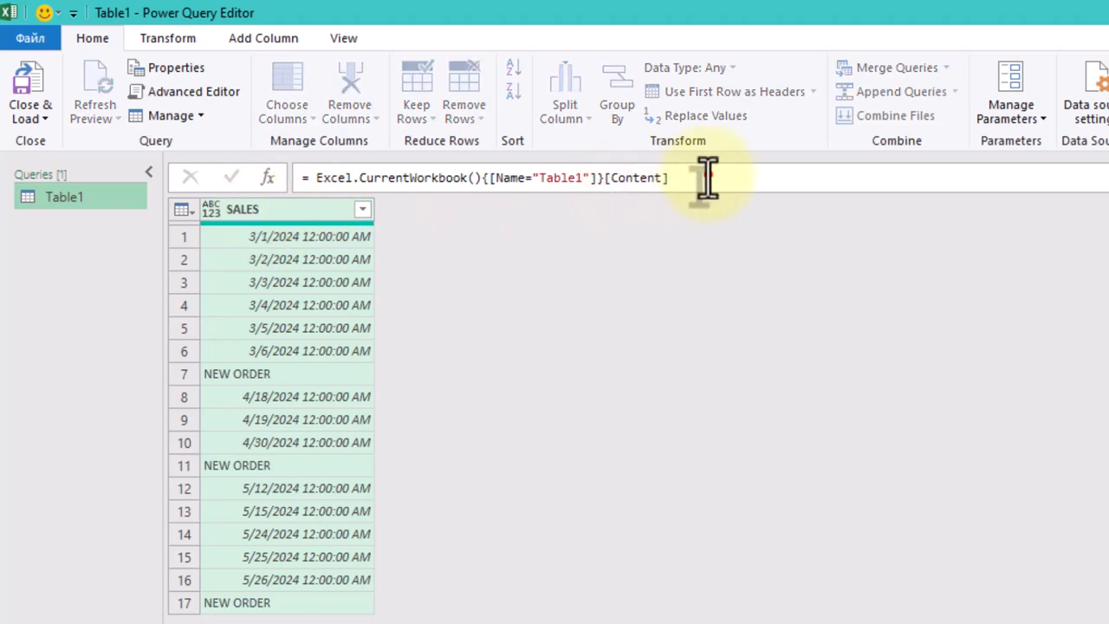
Append [SALES] to the Source formula so the query returns the sales column as a list
text([])
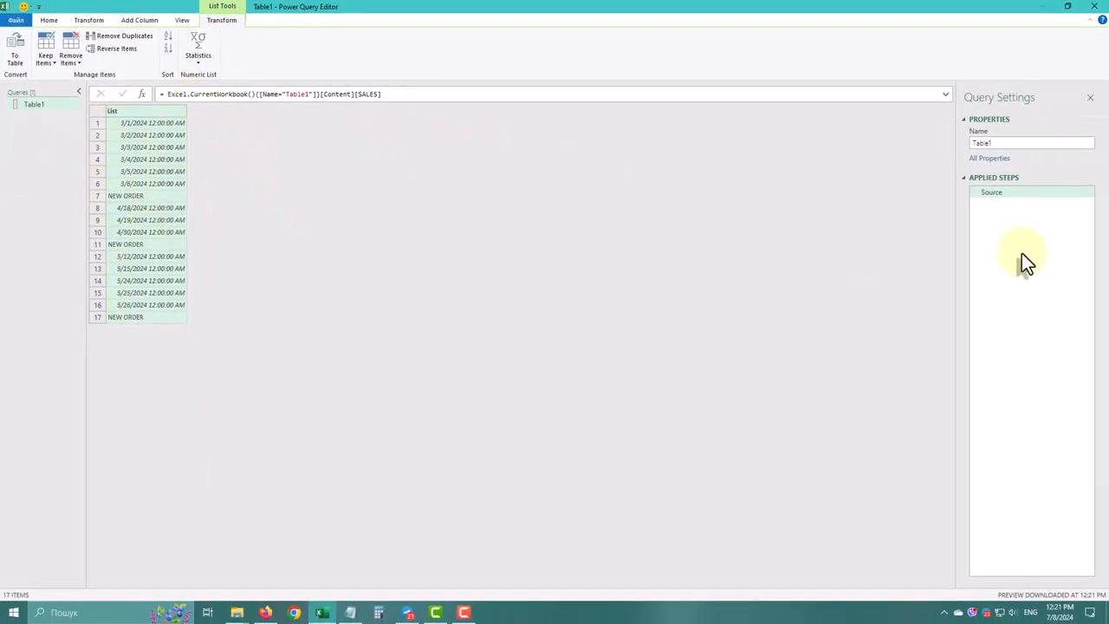
Insert a step after Source: = List.Select(Source, each _ is datetime), leaving 14 dates
right_click(992, 190)
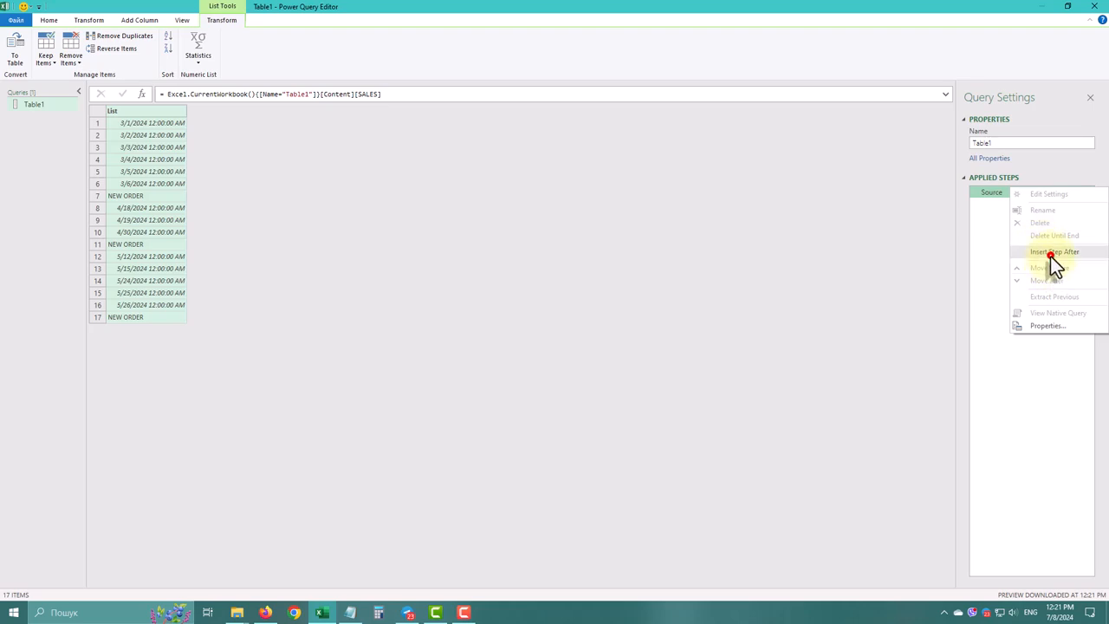
click(1054, 251)
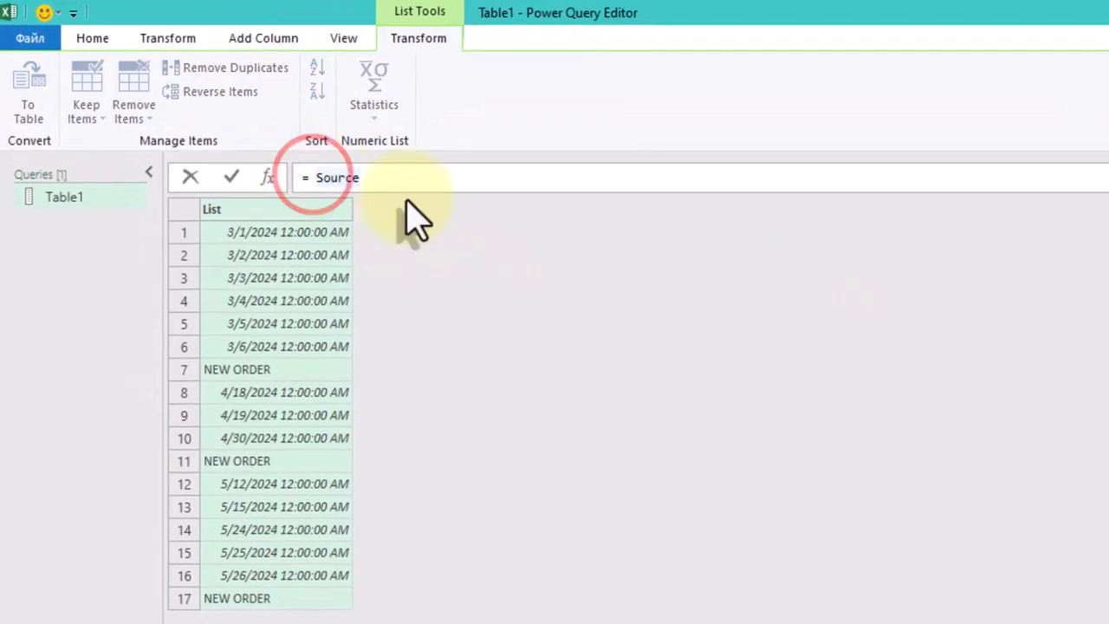
text(List.S)
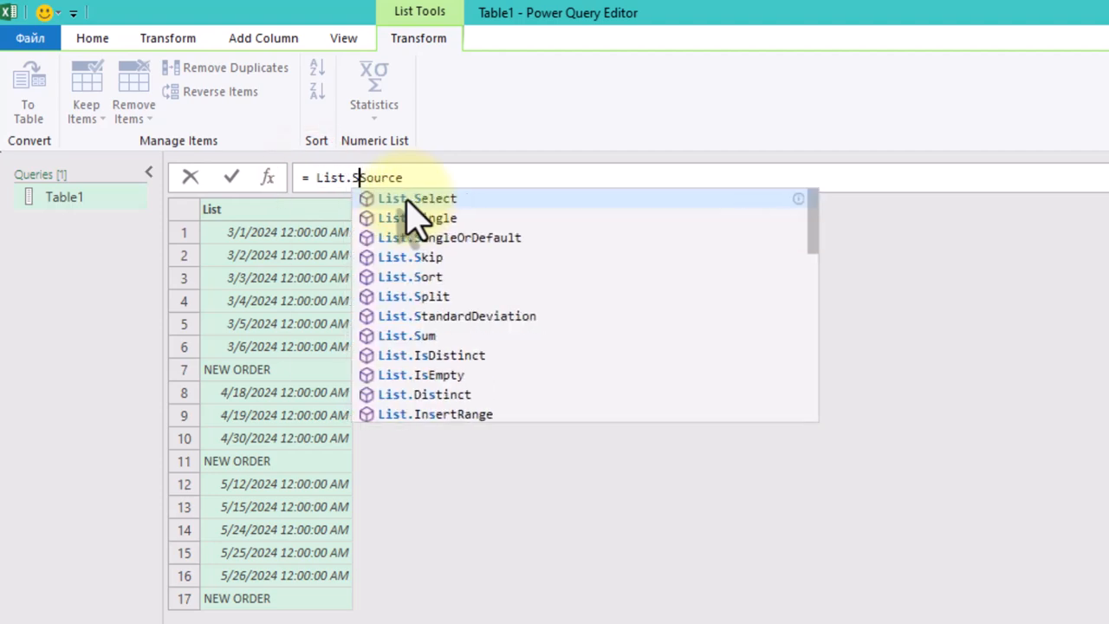
click(416, 198)
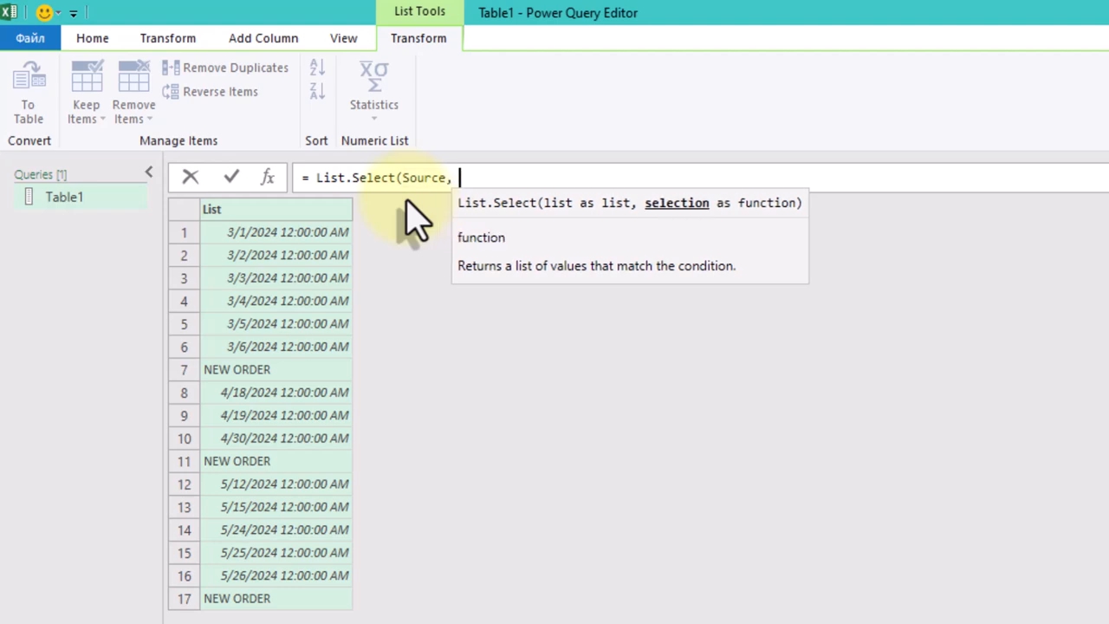
text(each)
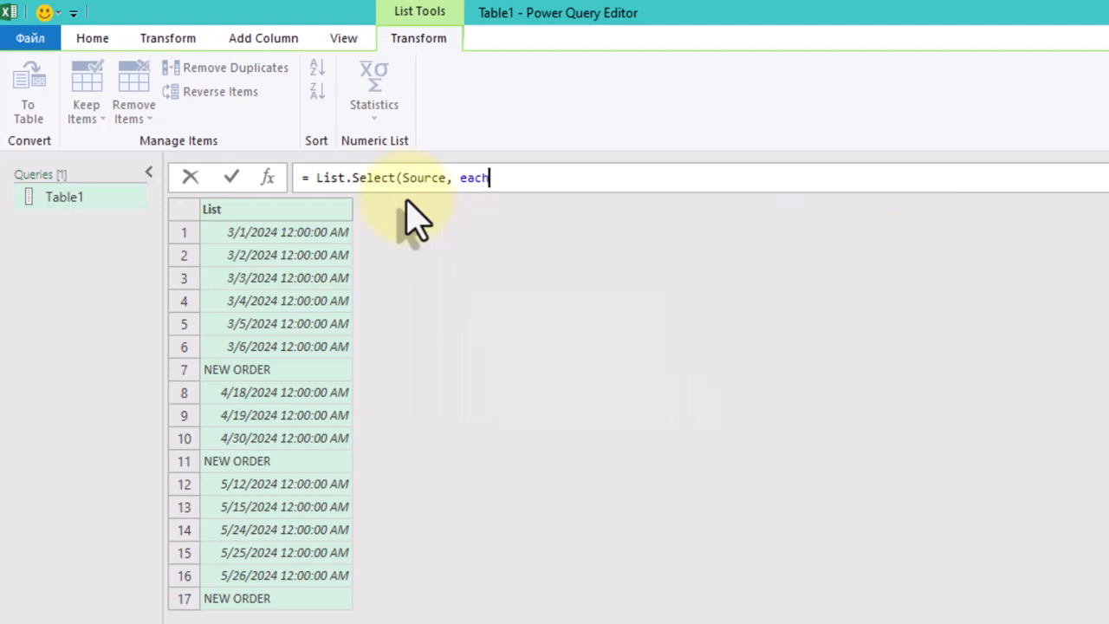
text(_ is)
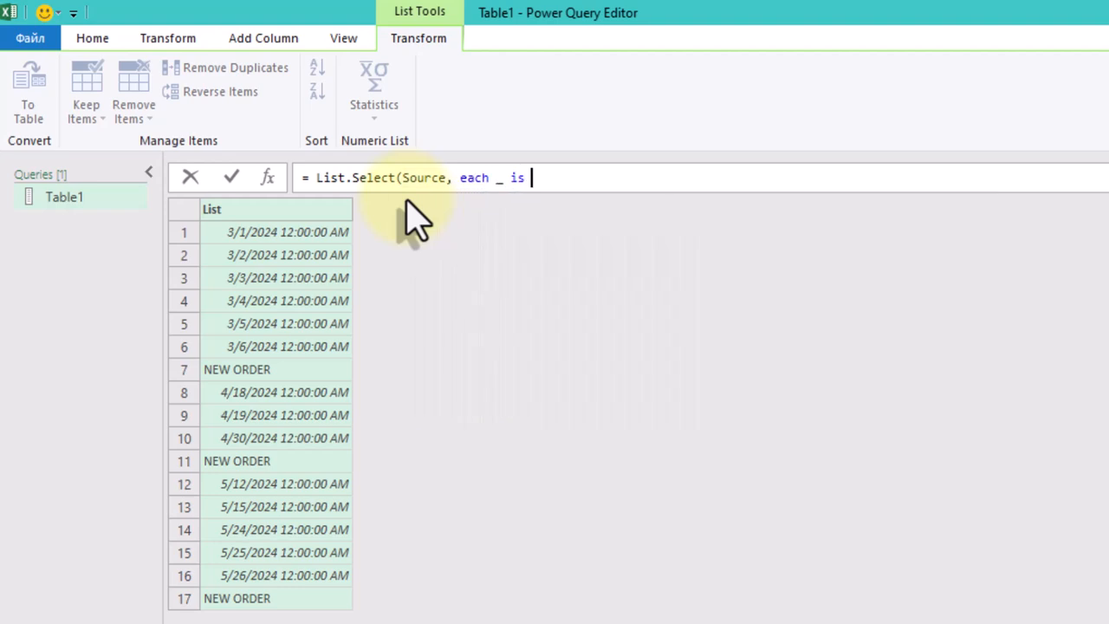
text(date)
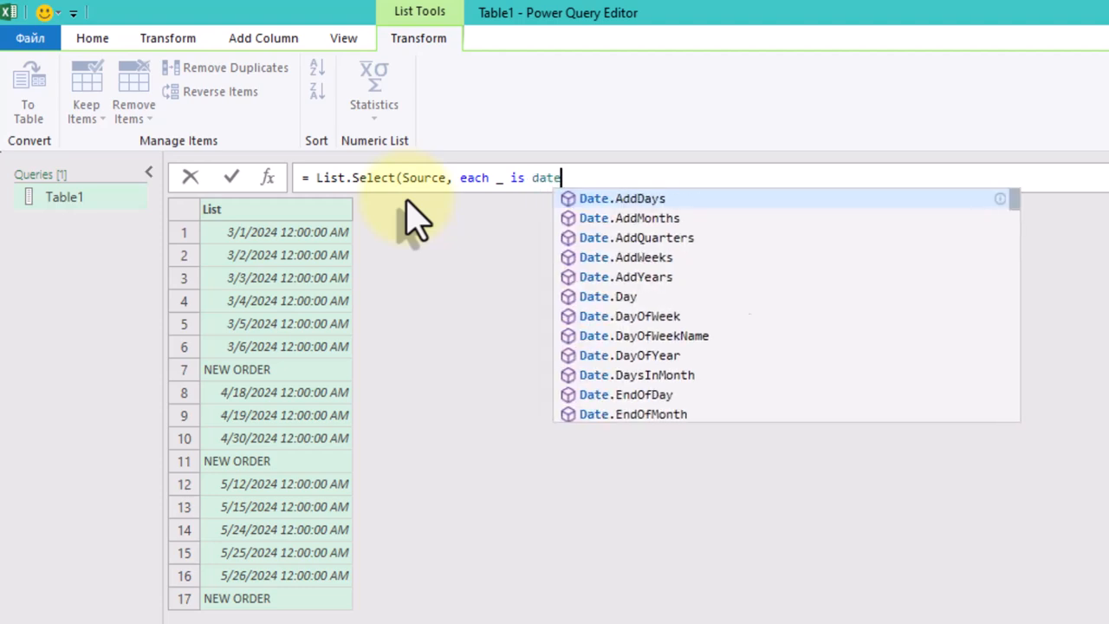
text(time))
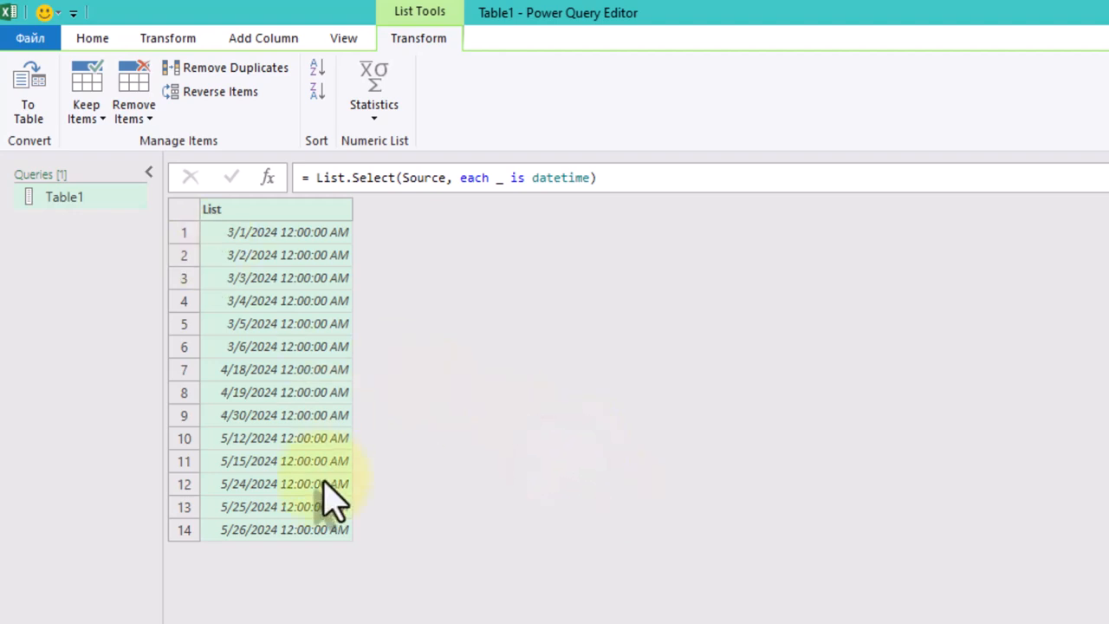
Add and Source{List.PositionOf(Source,_)+1}="NEW ORDER", leaving 3/6/2024, 4/30/2024 and 5/26/2024
click(593, 177)
text( and )
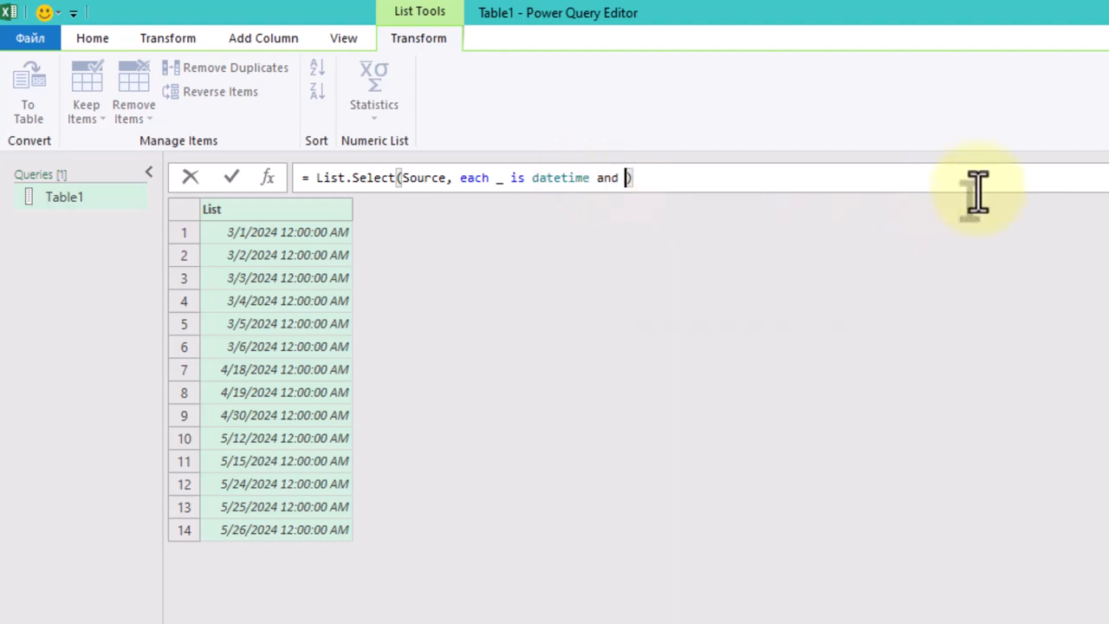
text(Source{)
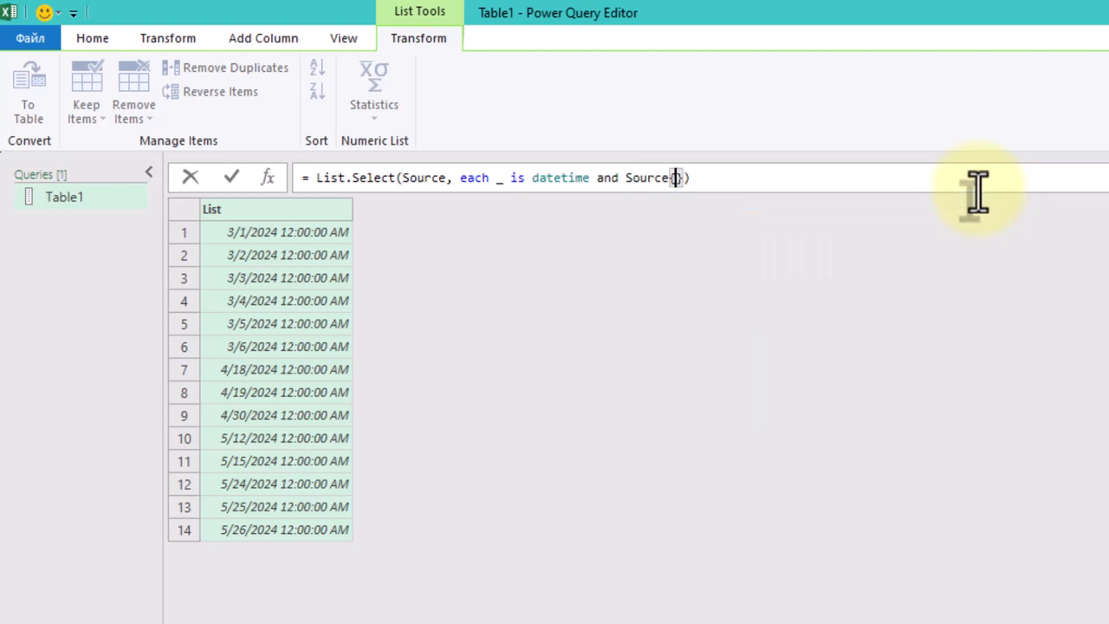
text(List.)
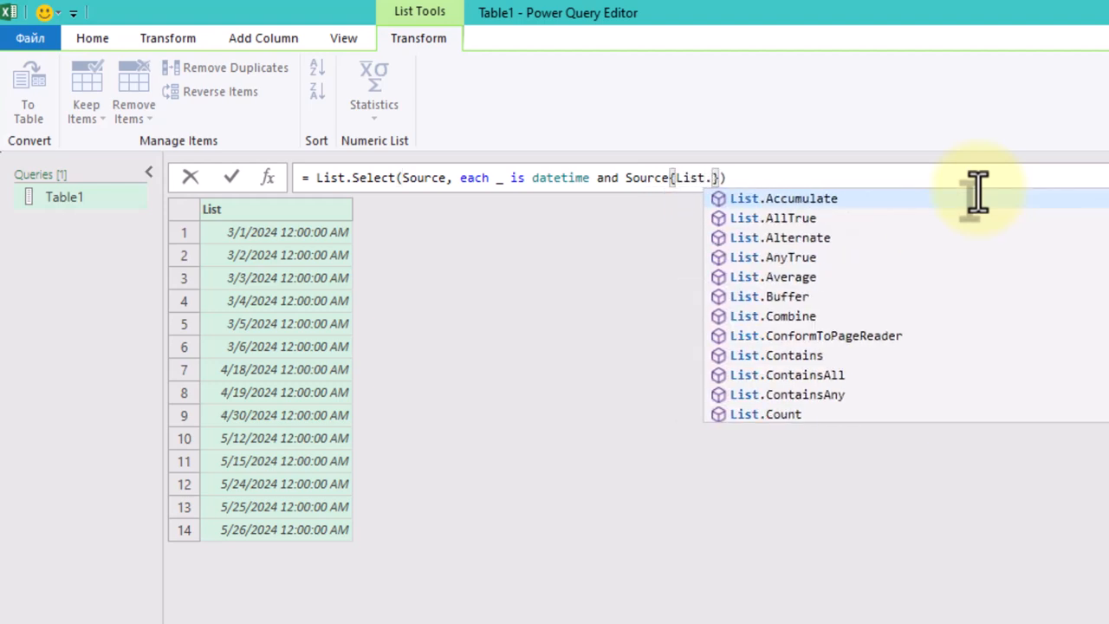
text(PositionOf()
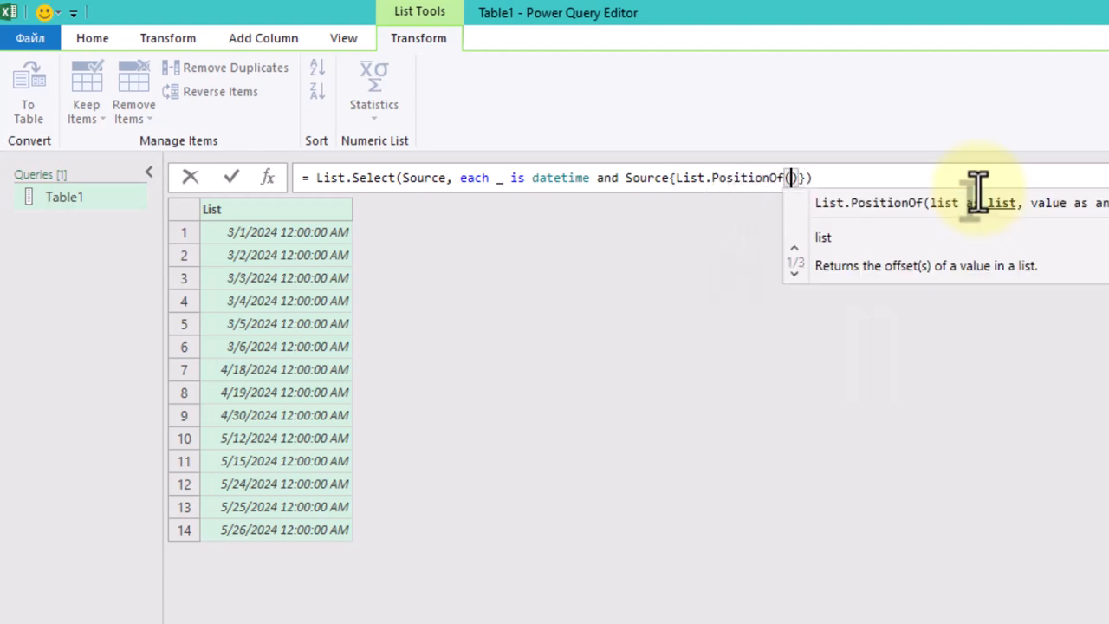
text(Source,)
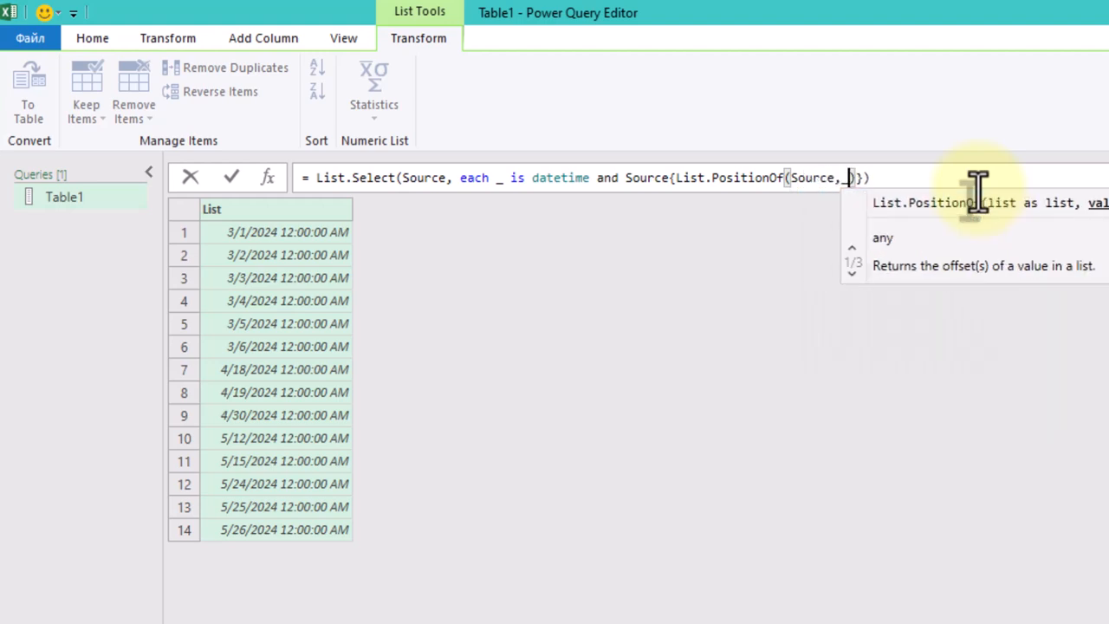
text(+1)
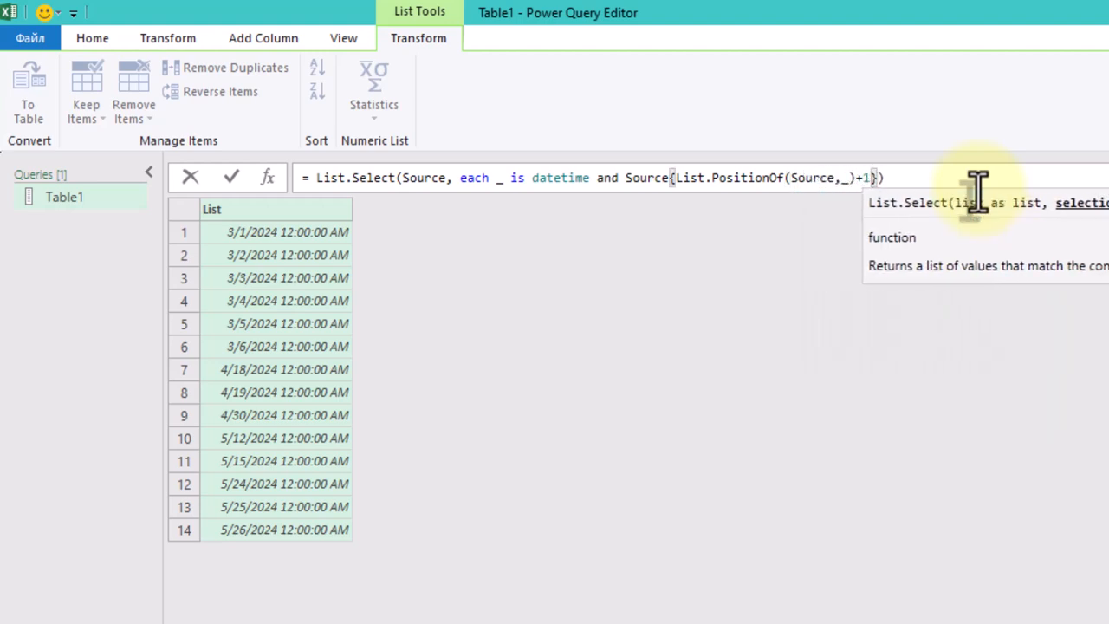
text(="NEW ORDER)
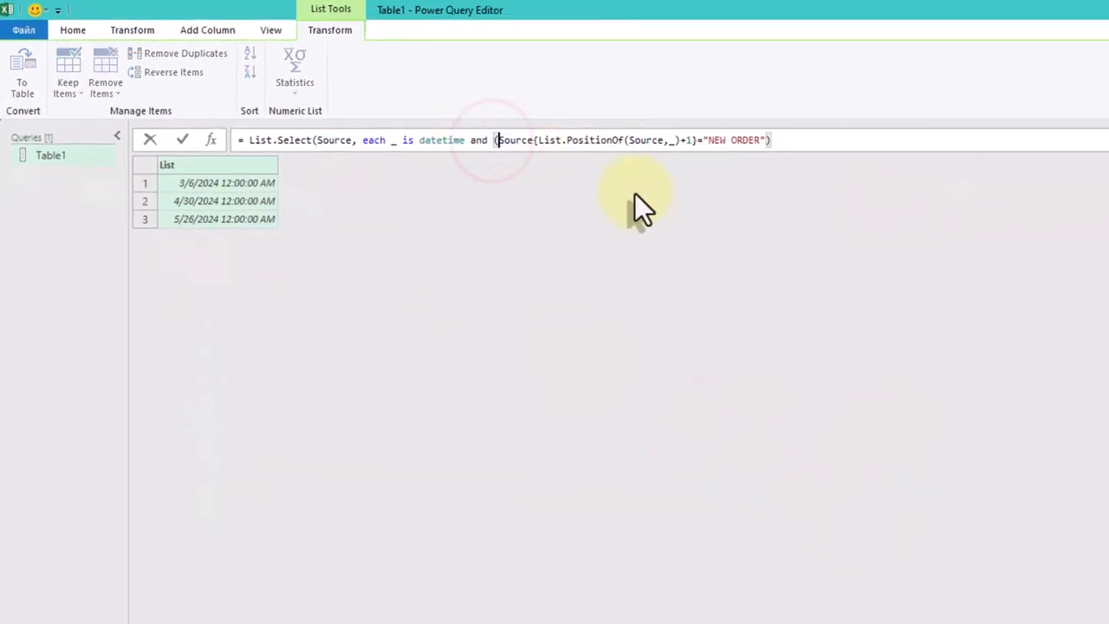
Add or Source{List.PositionOf(Source,_)-1}="NEW ORDER" in parentheses; the list now returns an Error
click(763, 138)
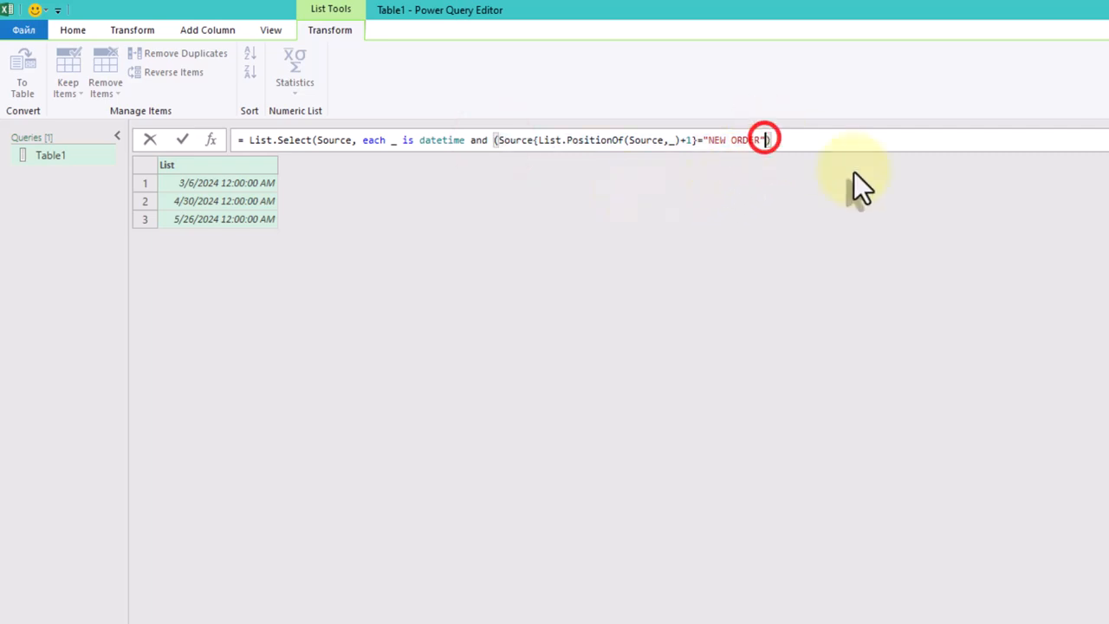
text(or Source{List.PositionOf(Source,_)+1}="NEW ORDER"))
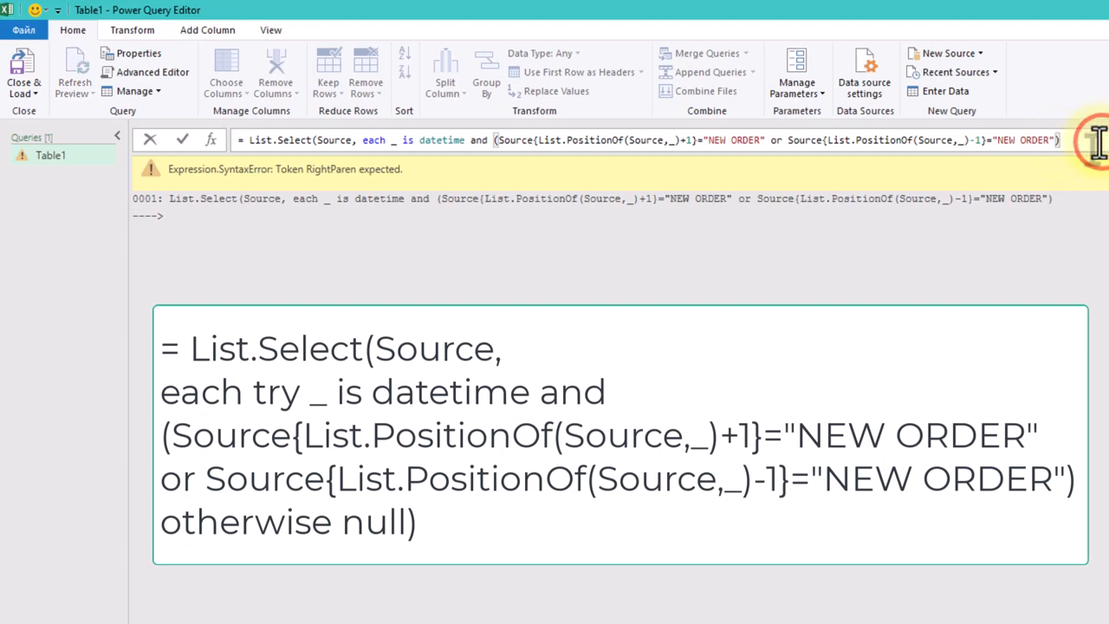
click(182, 139)
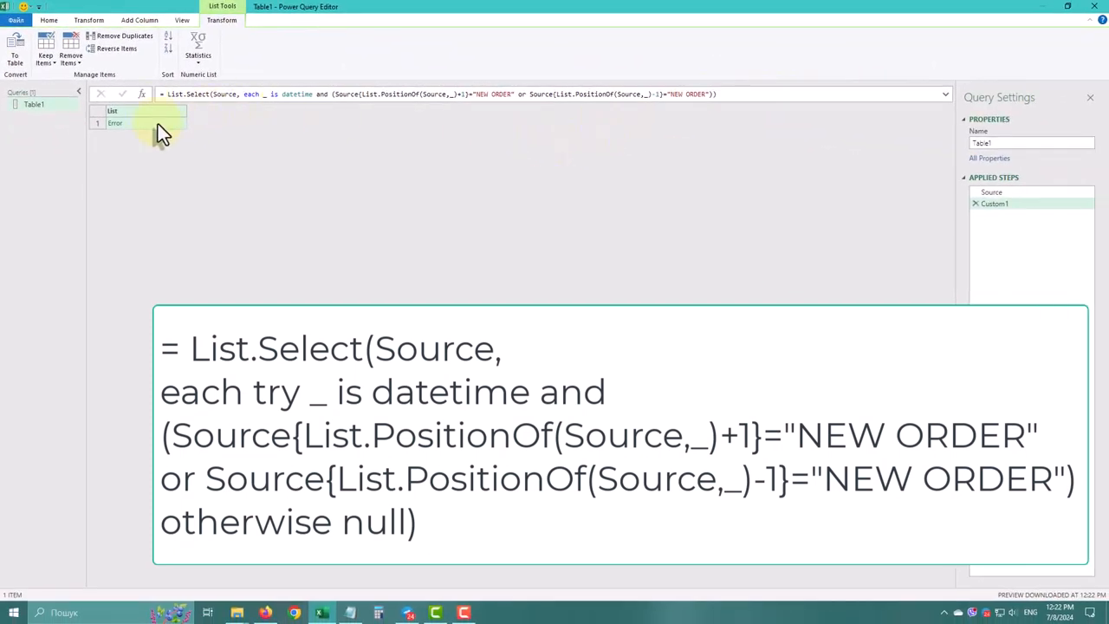
Wrap the condition in try … otherwise null, leaving 5 dates from 3/6/2024 to 5/26/2024
click(114, 122)
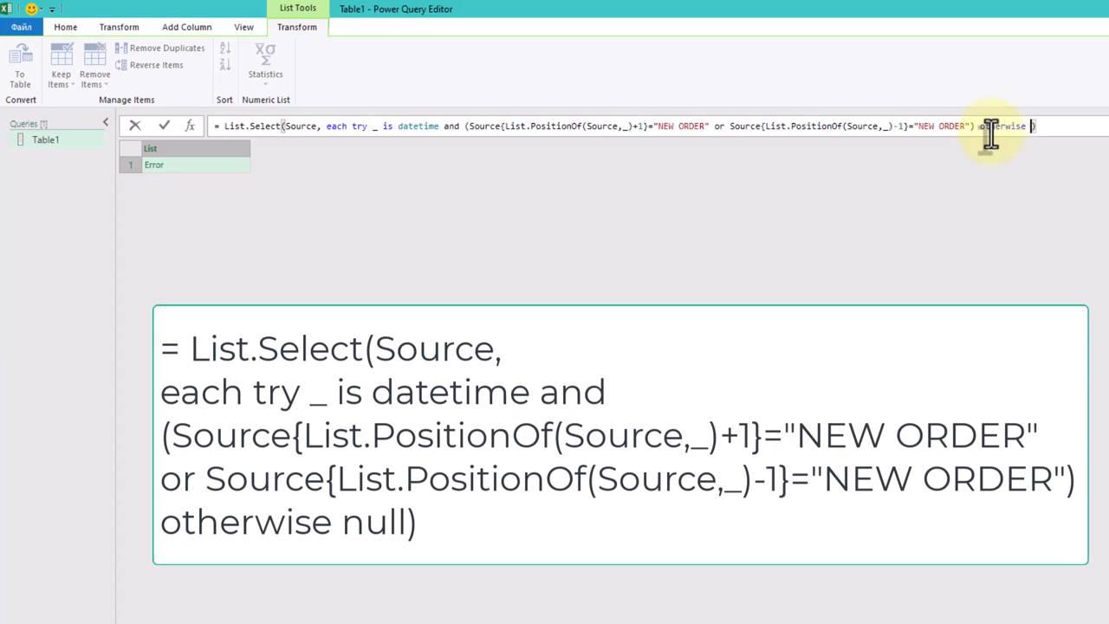
text(null))
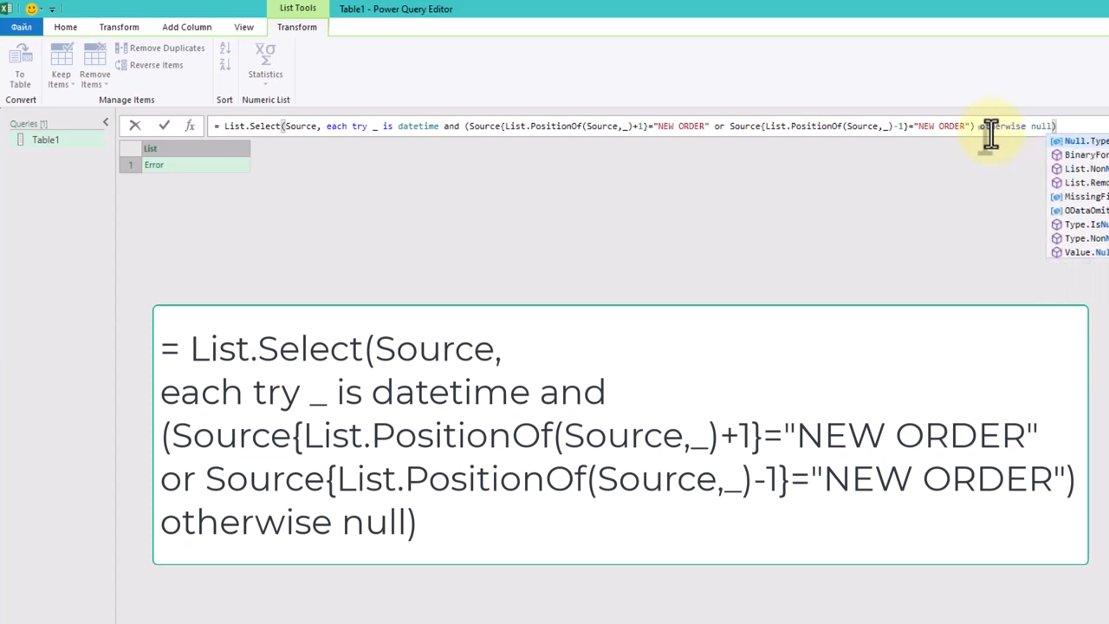
click(163, 125)
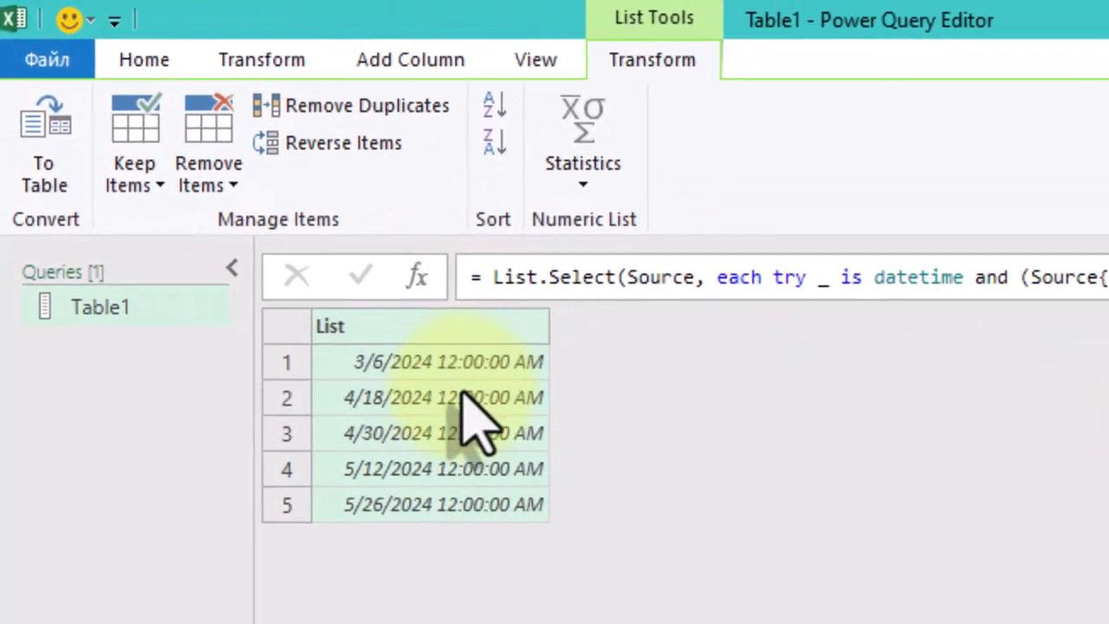